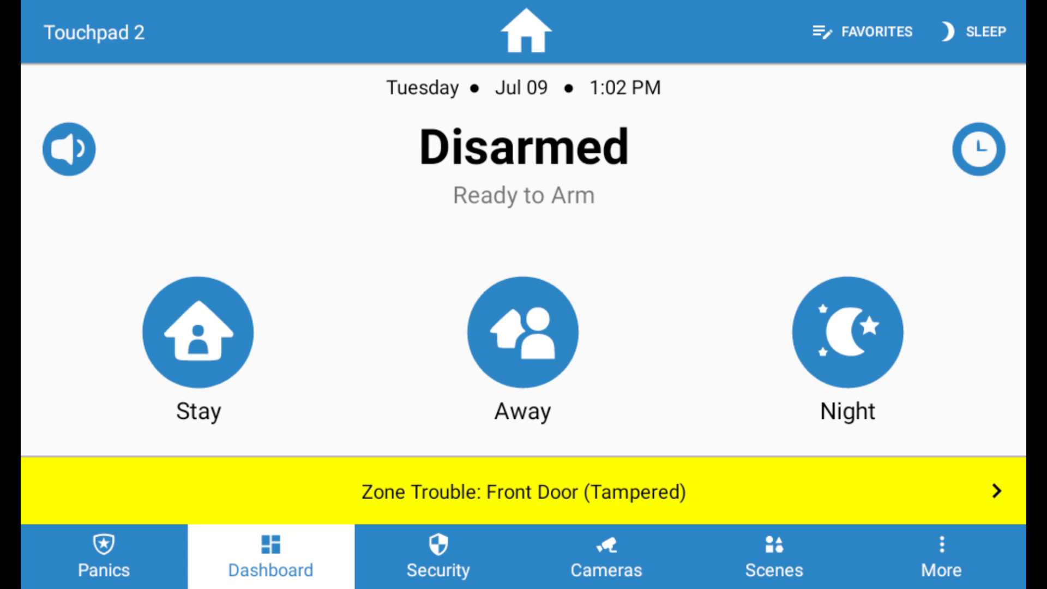
Show Doors & Windows under Security with Front Door and Living Room Window Closed, tamper banner cleared.
{"action": "left_click", "coordinate": [436, 558]}
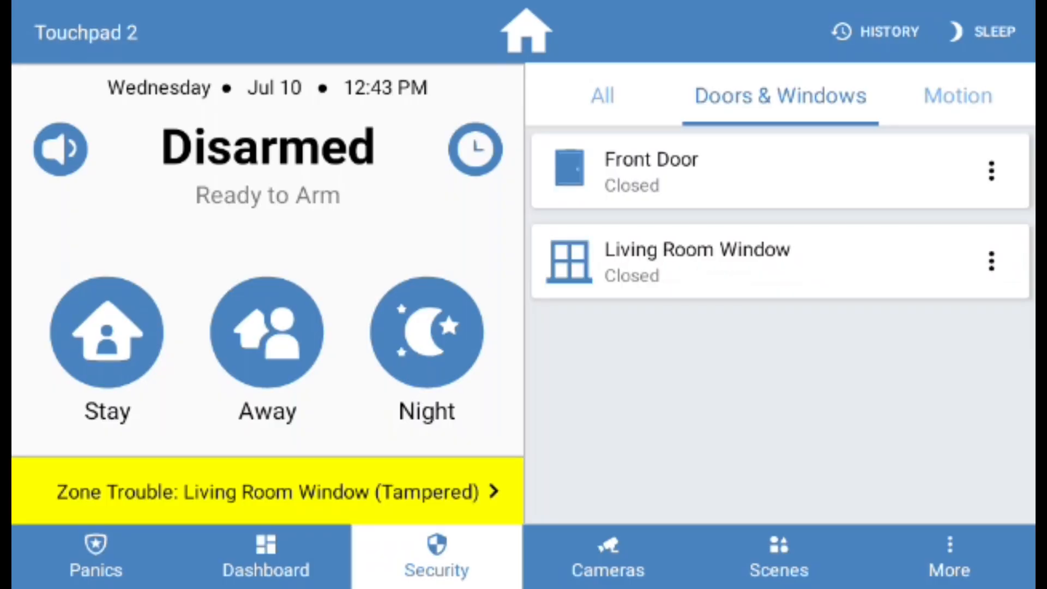
{"action": "left_click", "coordinate": [267, 492]}
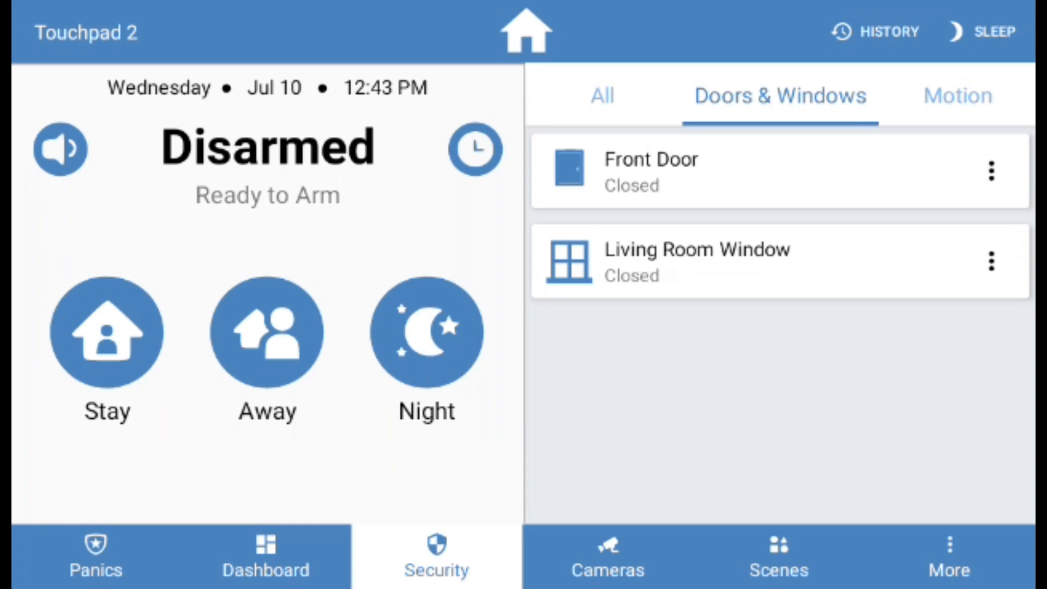